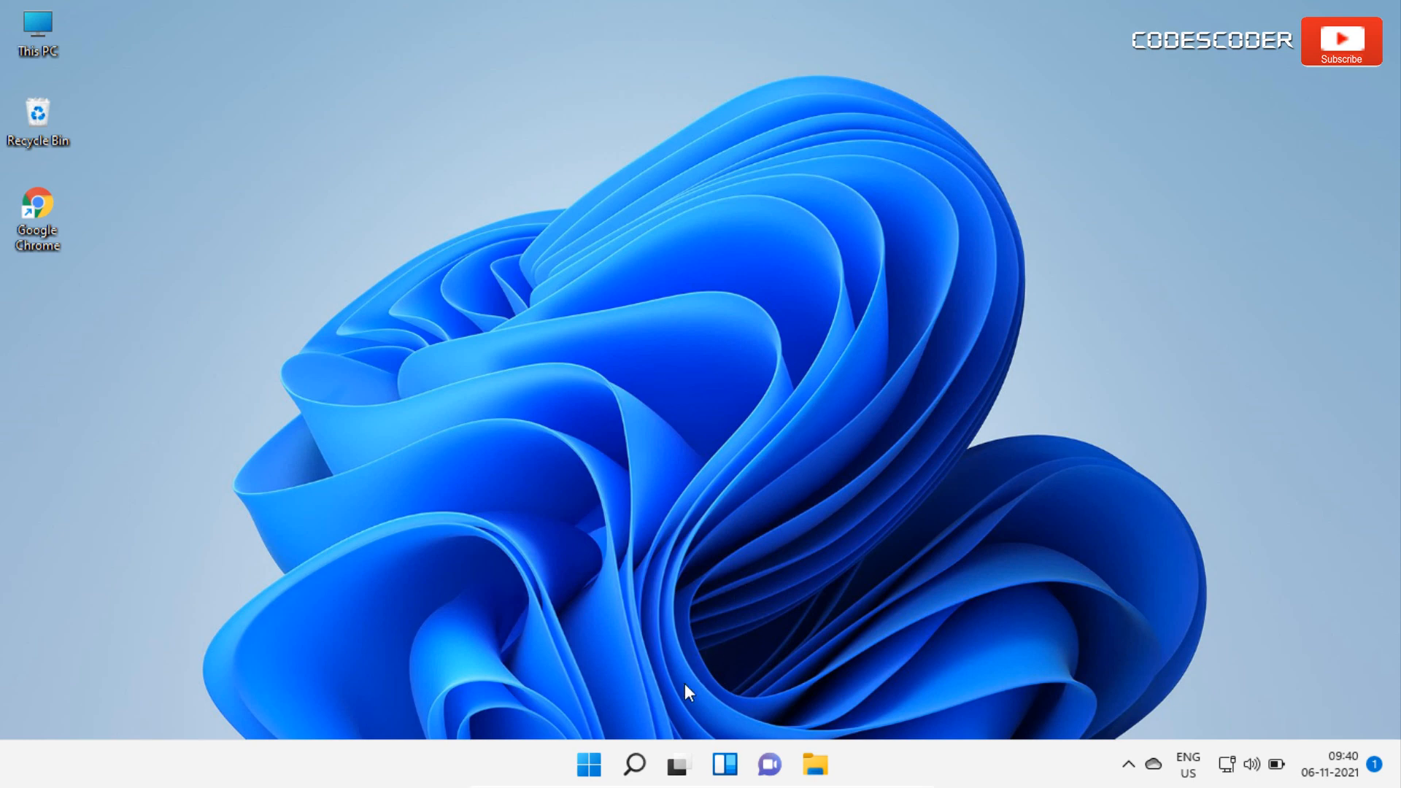
mouse_move(636, 766)
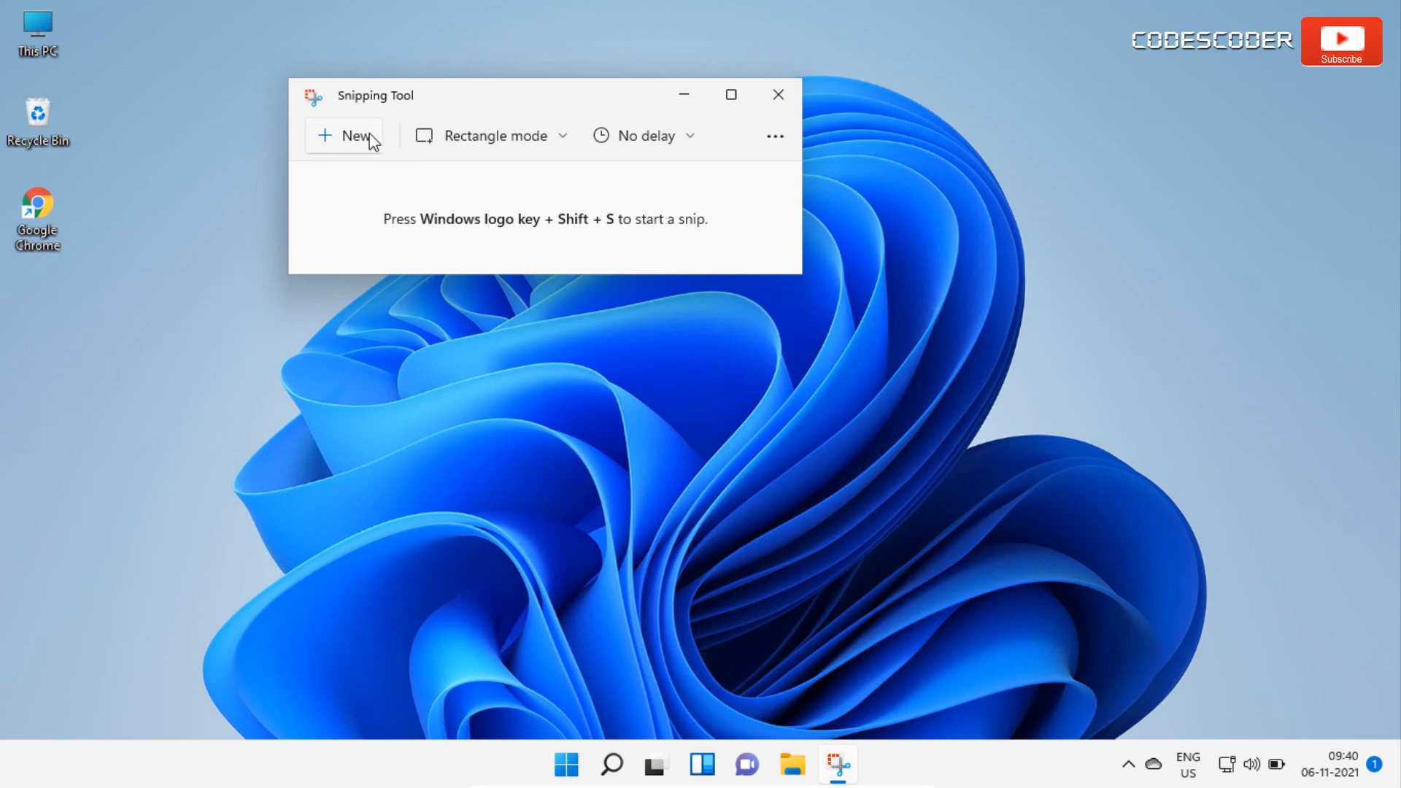
Try a new snip and dismiss the 'This app can't open' error
click(344, 135)
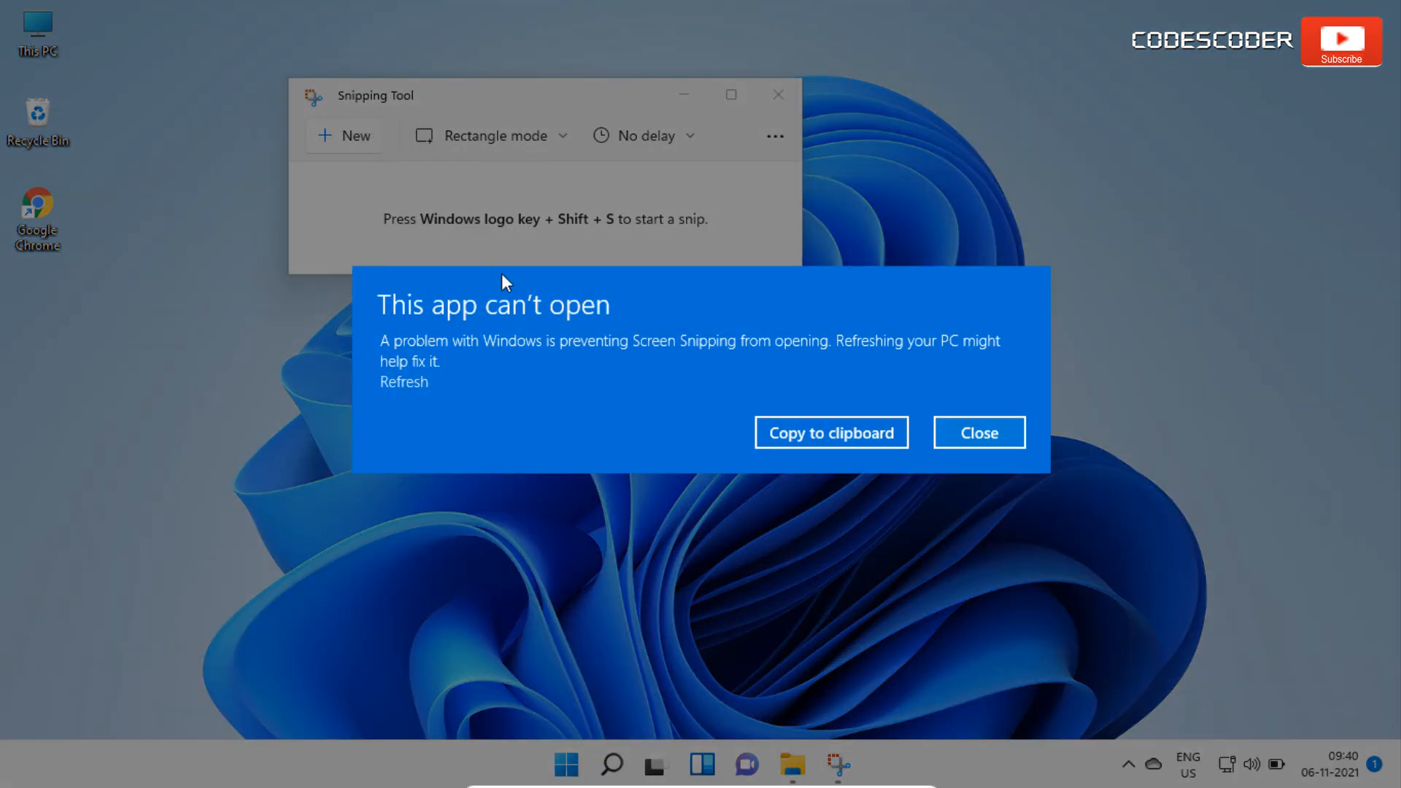
mouse_move(652, 371)
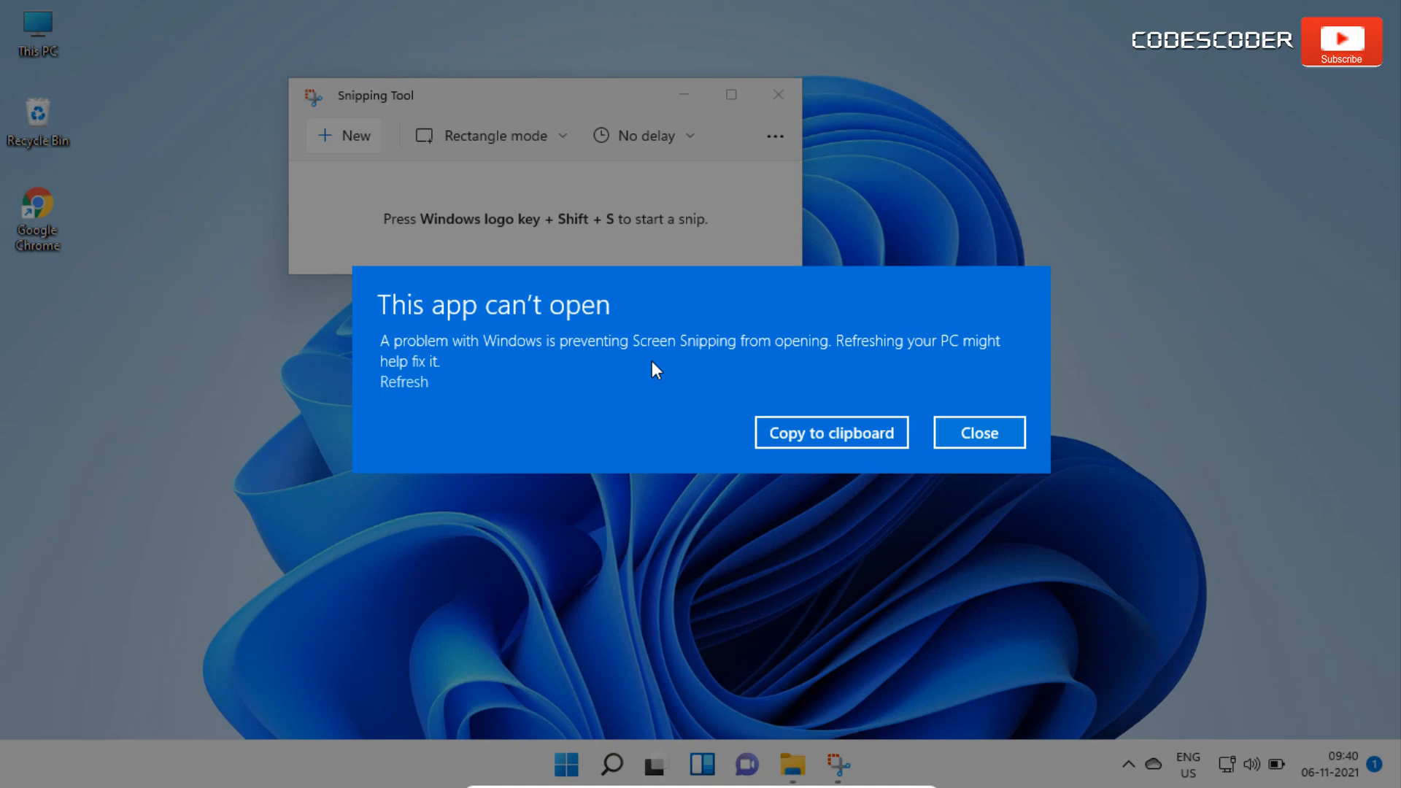
click(977, 433)
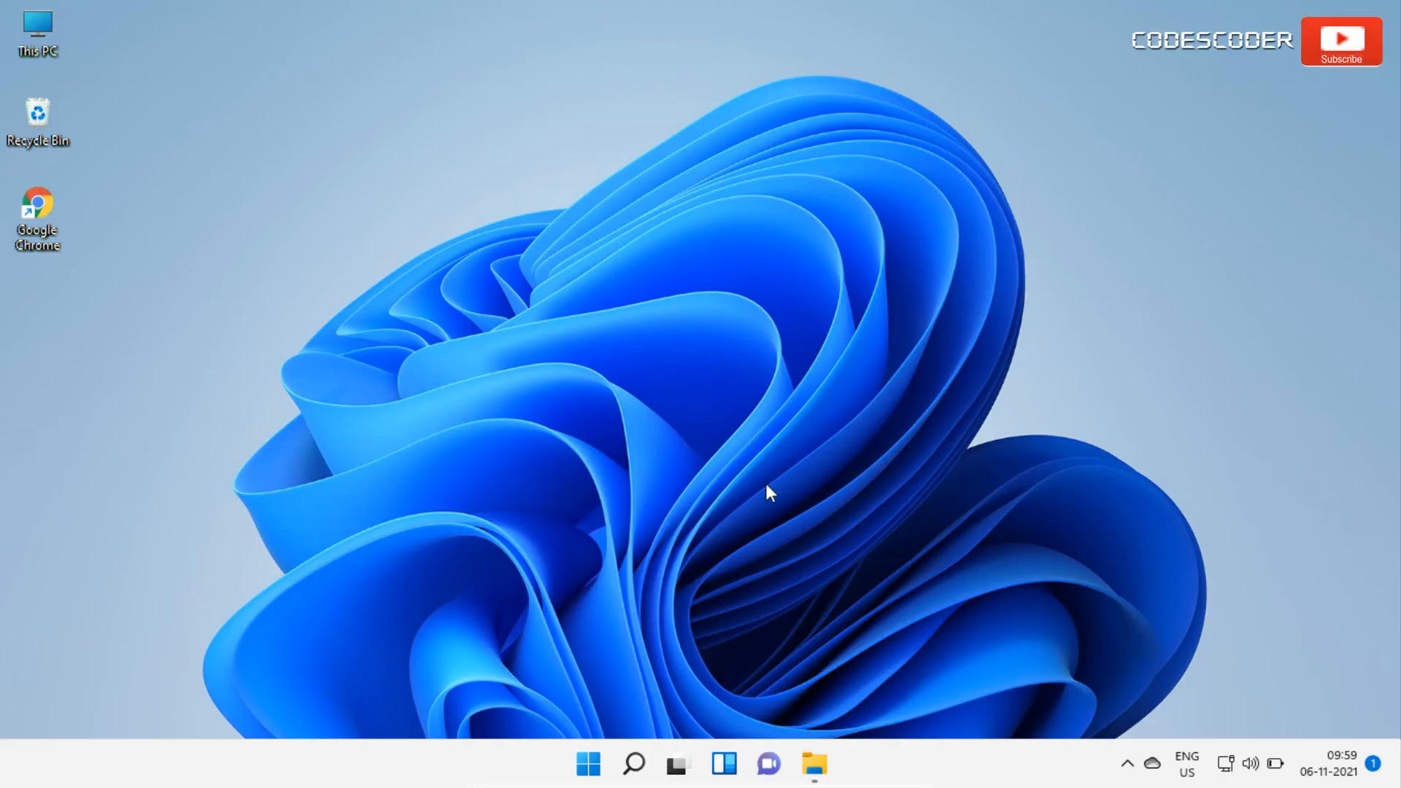
mouse_move(633, 764)
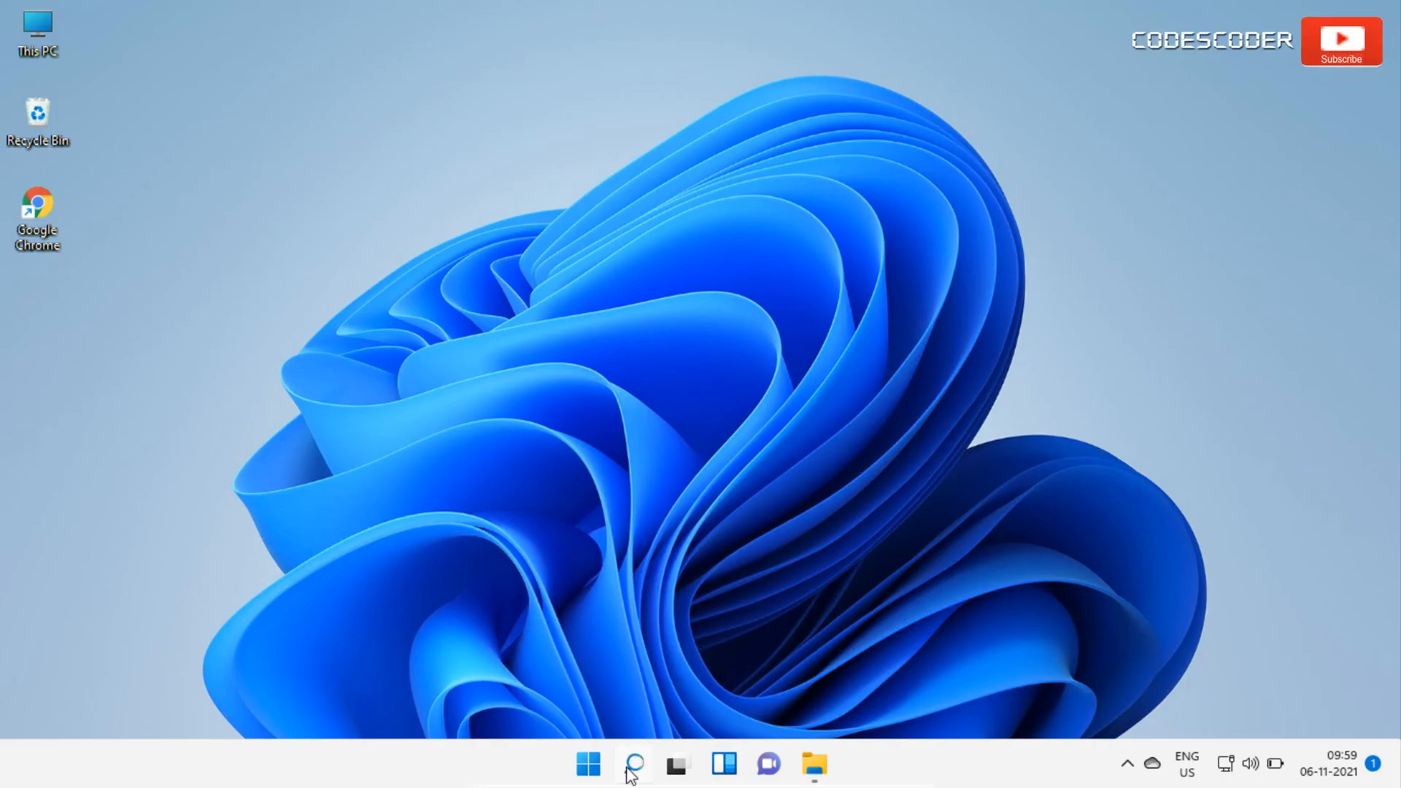
Search for 'settings' to find the Settings app
text(setti)
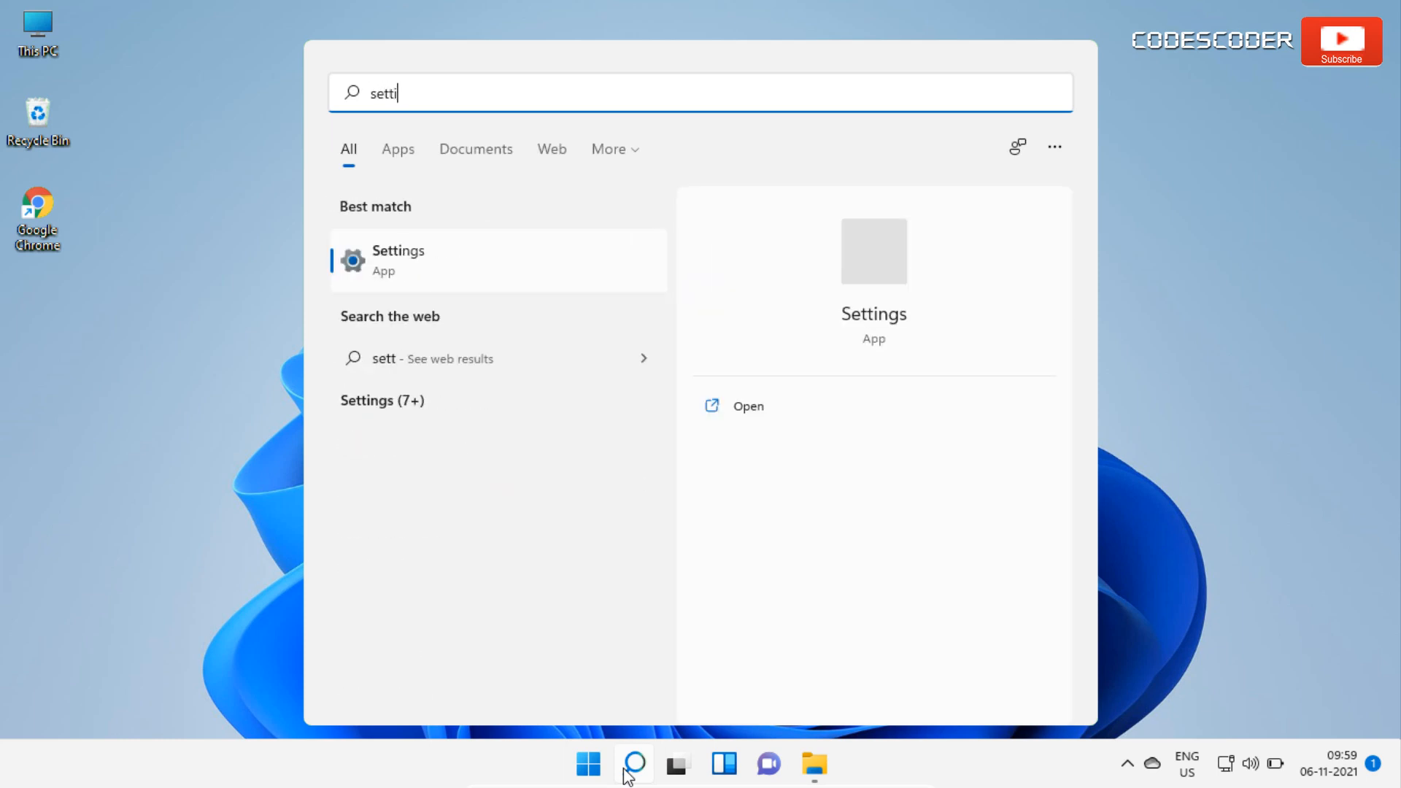
text(ngs)
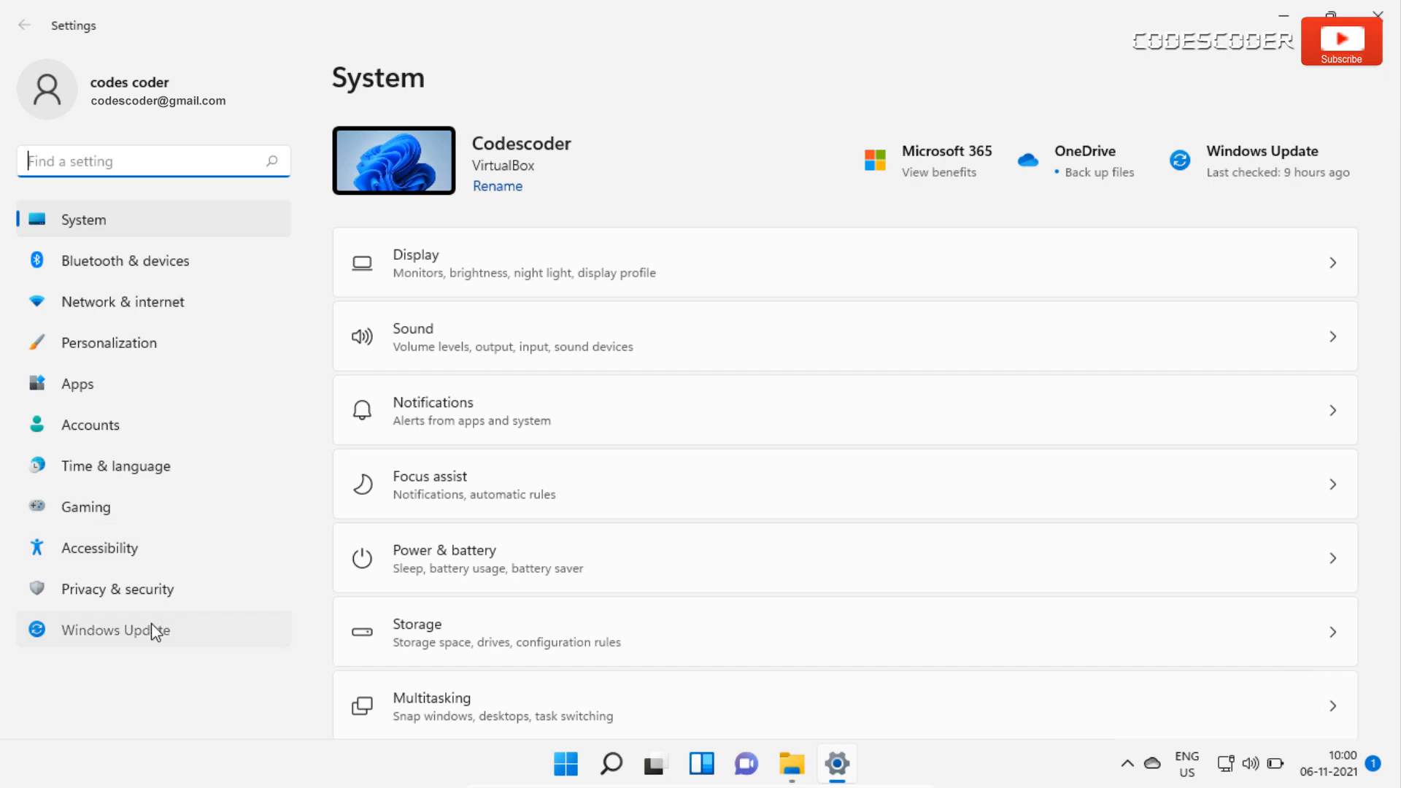
Go to the Windows Update page to show pending update KB5008295
click(115, 630)
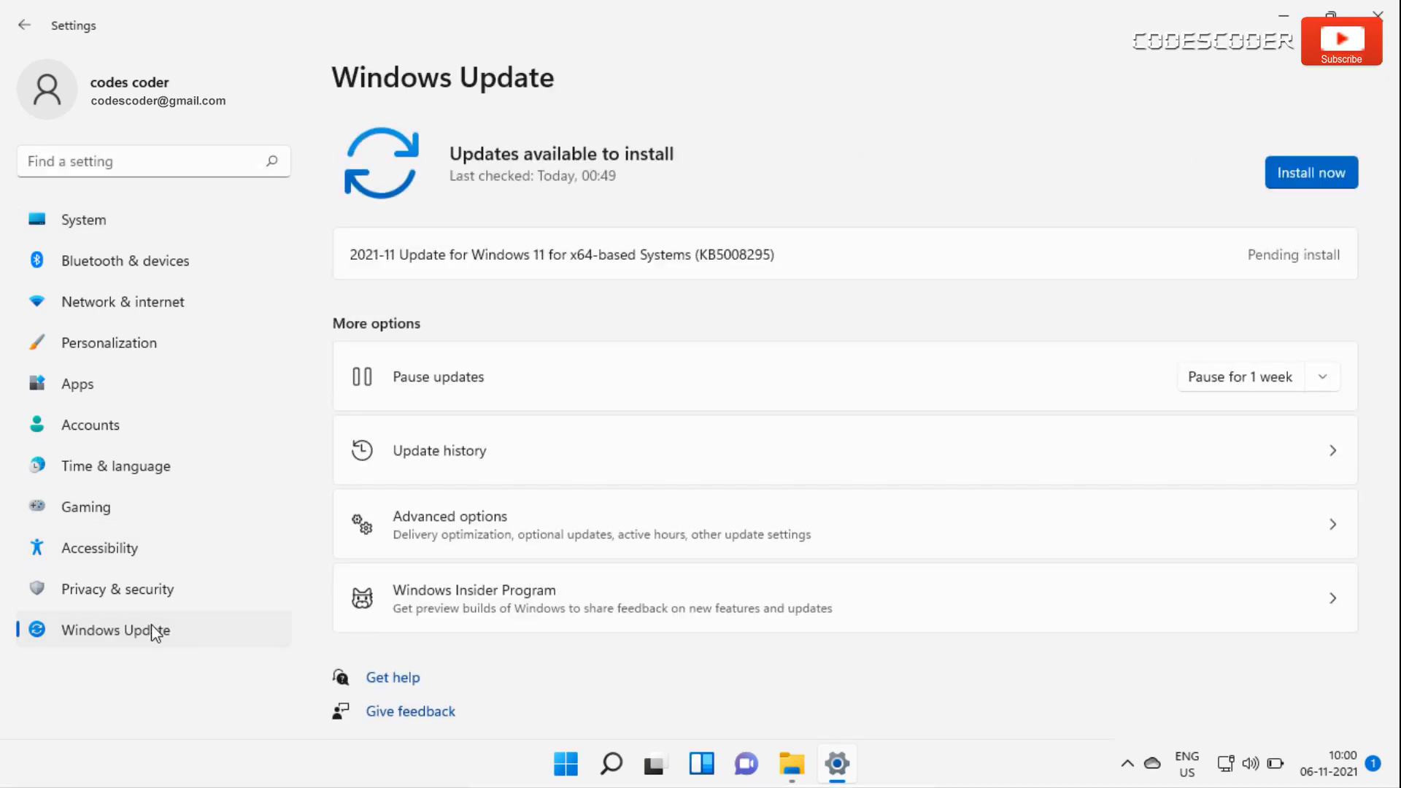
mouse_move(725, 282)
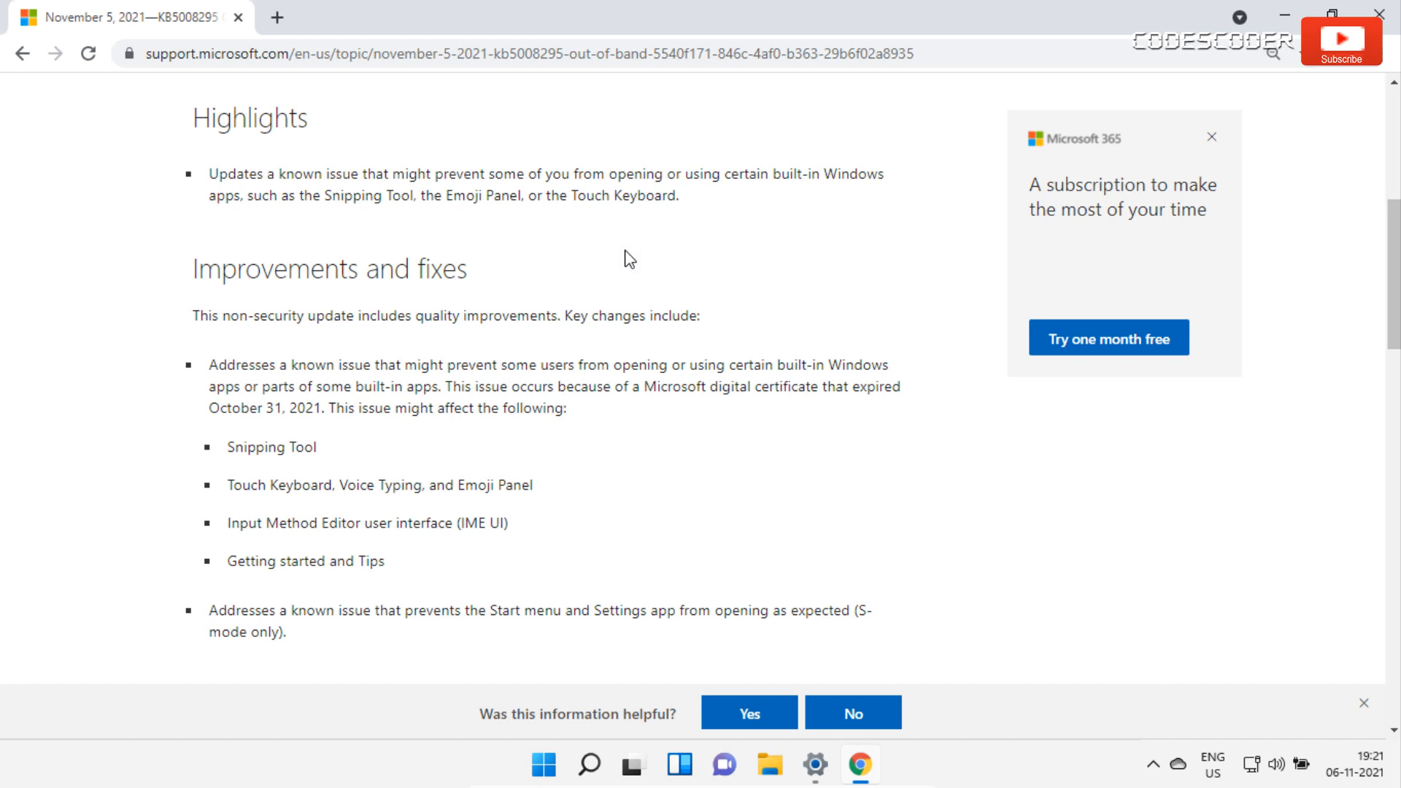
click(814, 764)
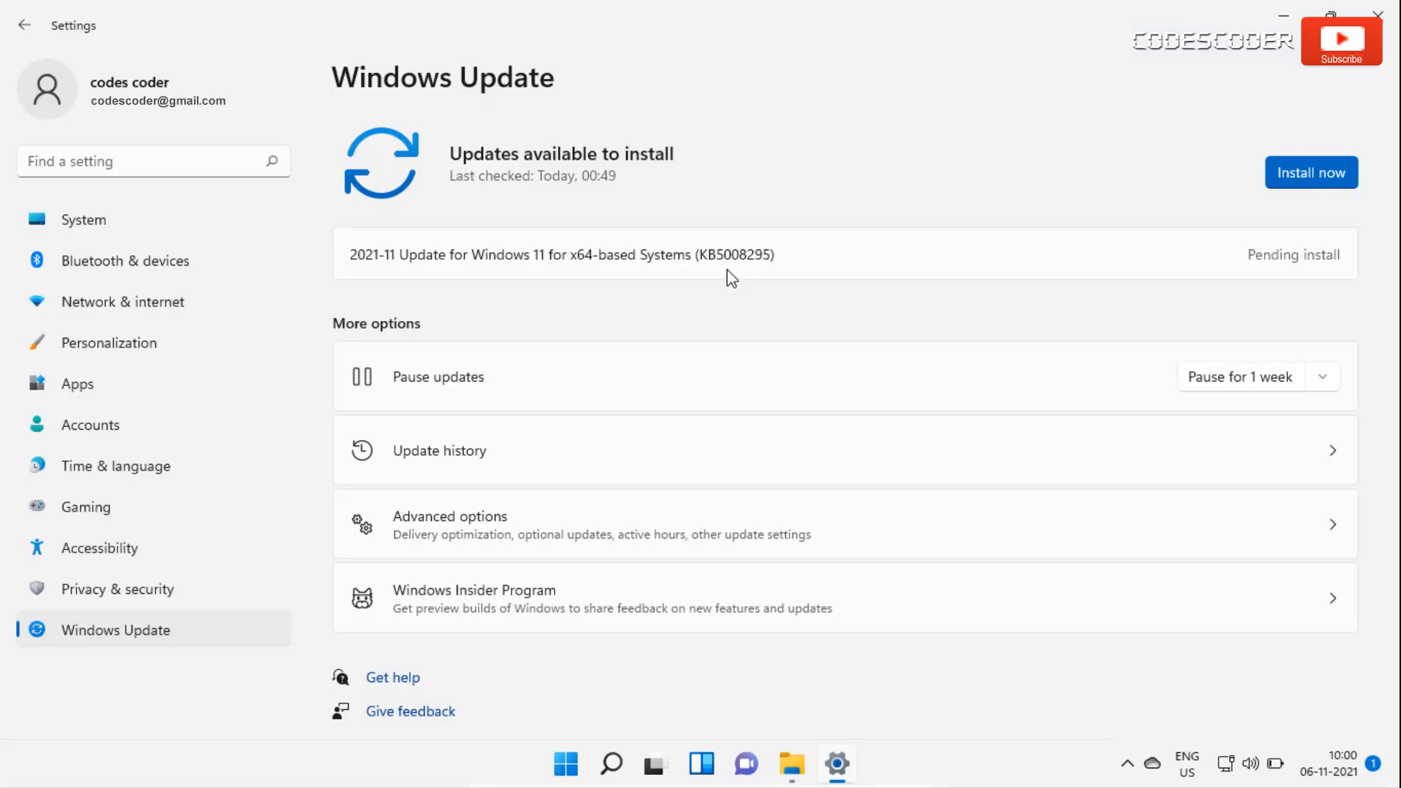
mouse_move(975, 226)
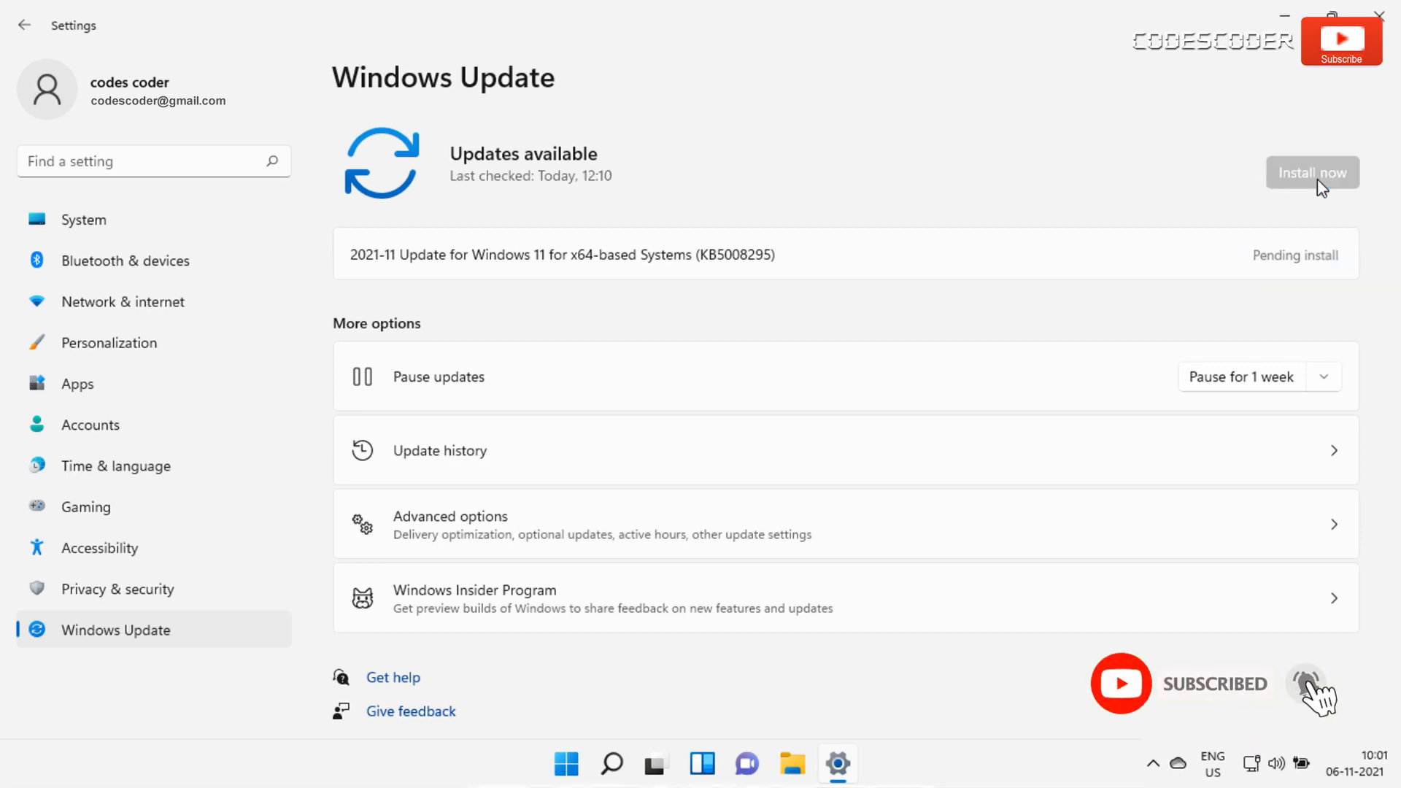
Install KB5008295 to 100%, then restart the PC
click(1311, 172)
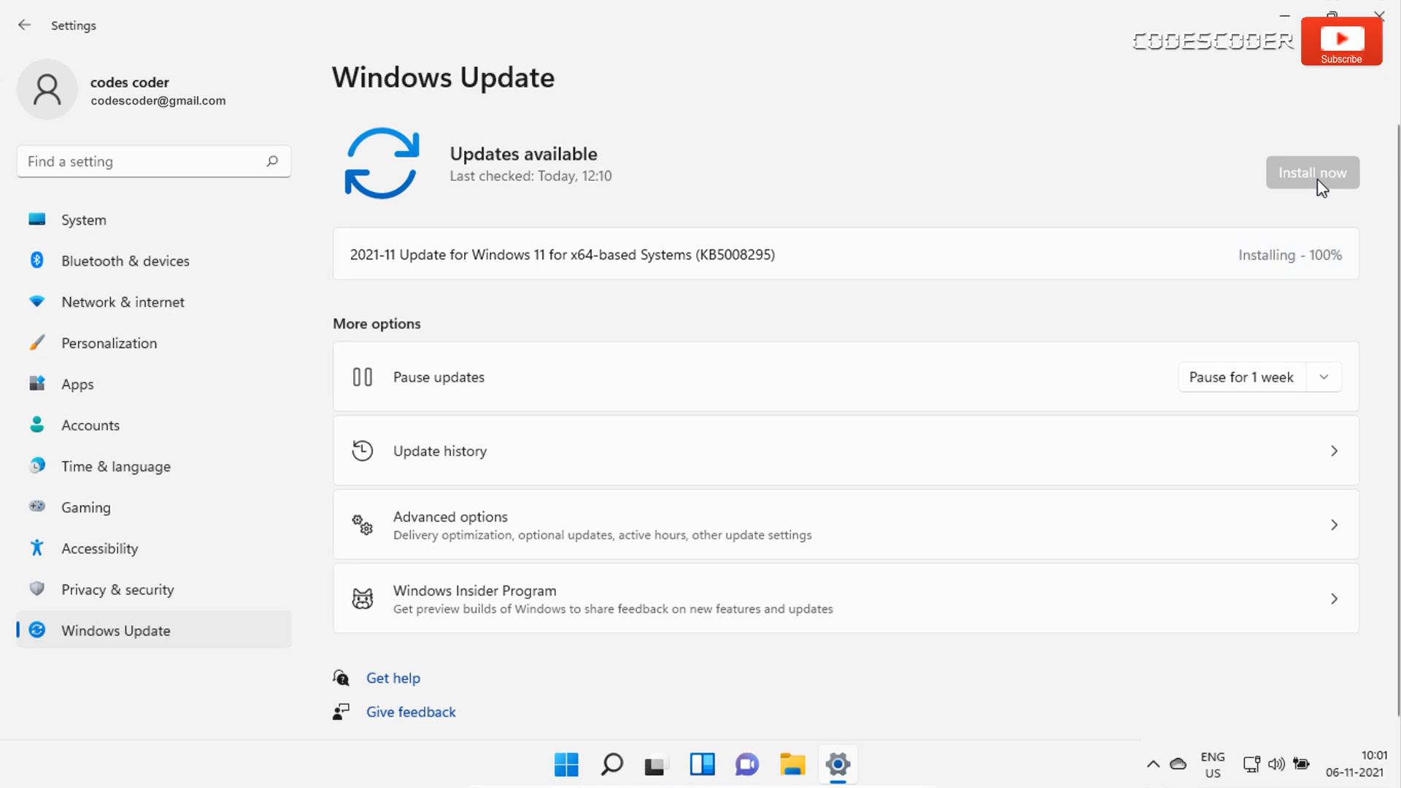
click(1312, 171)
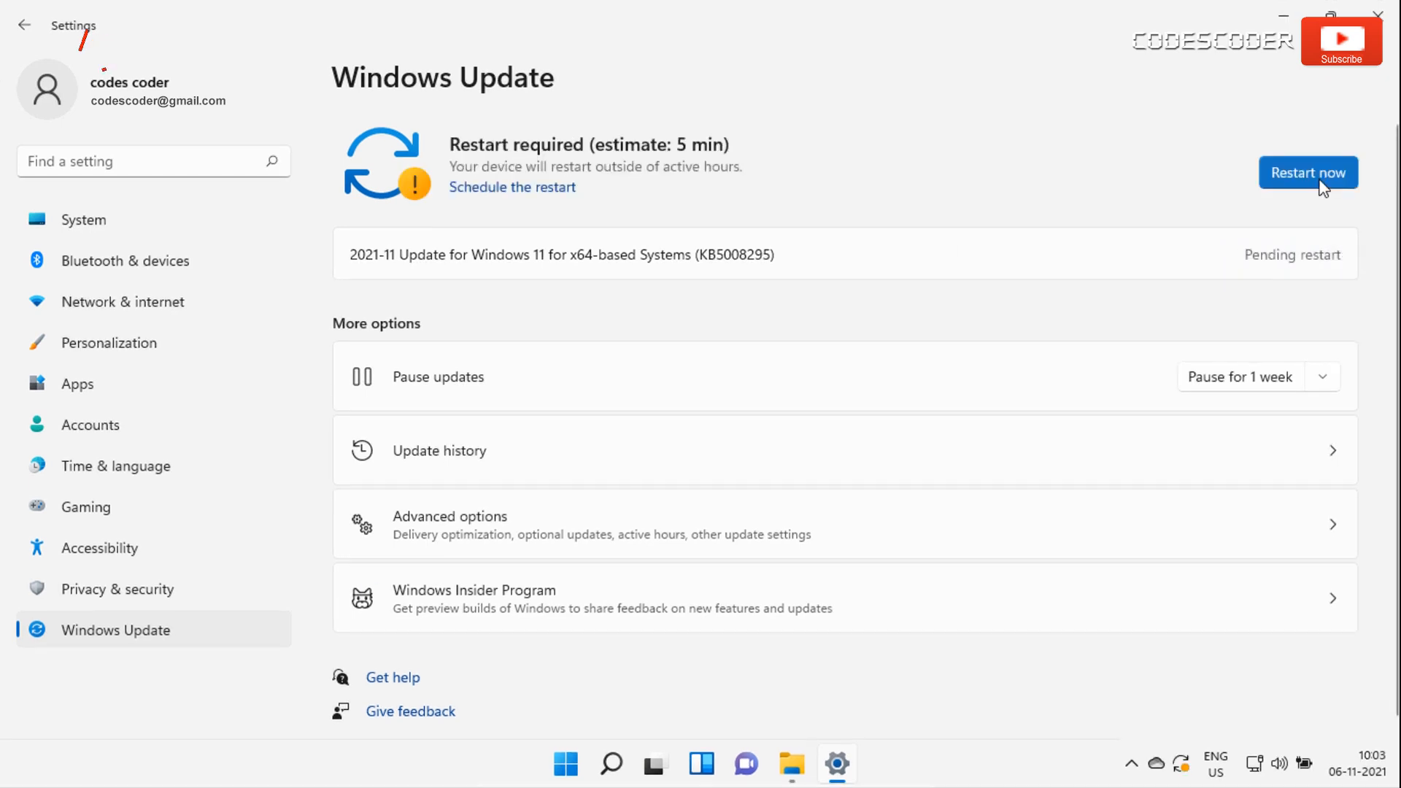
click(1306, 171)
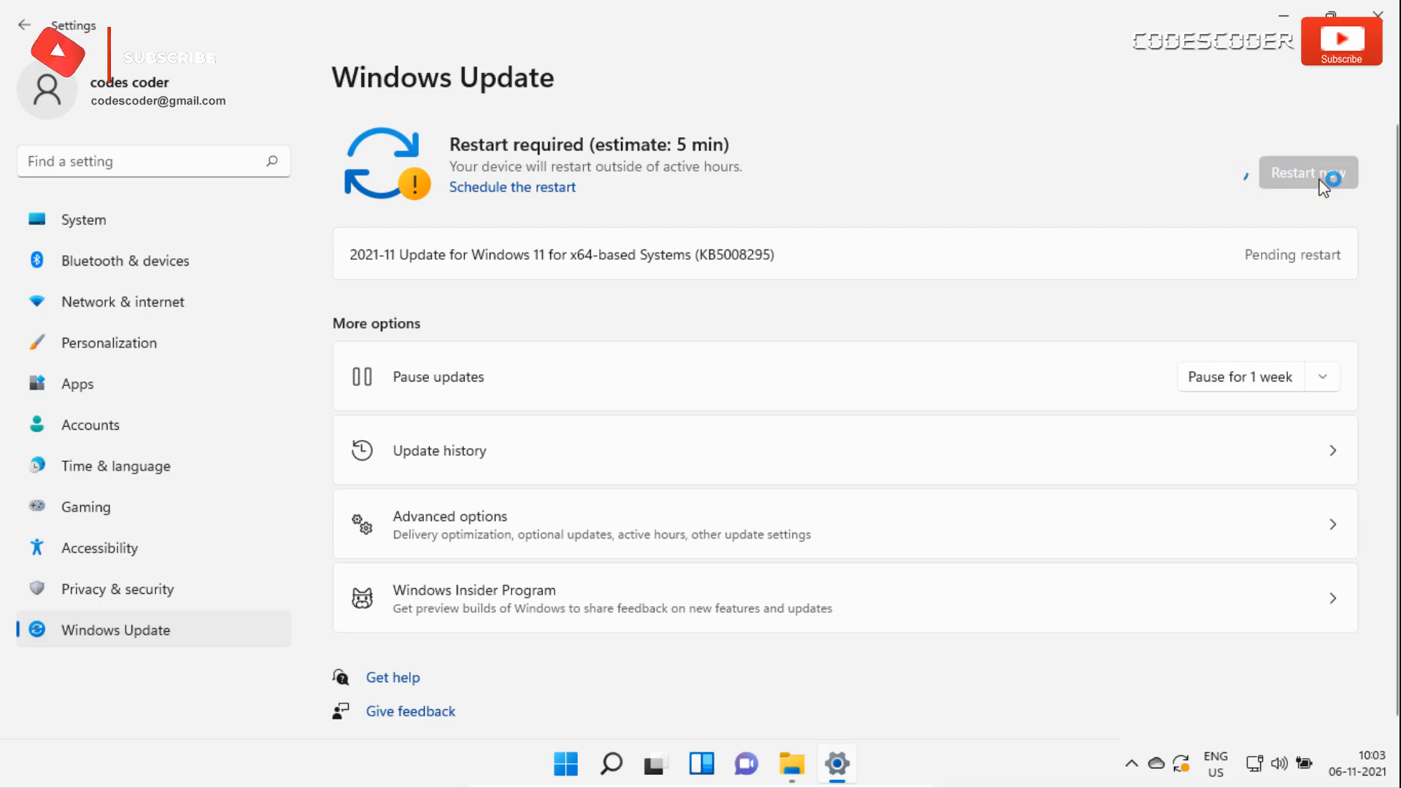
click(1307, 172)
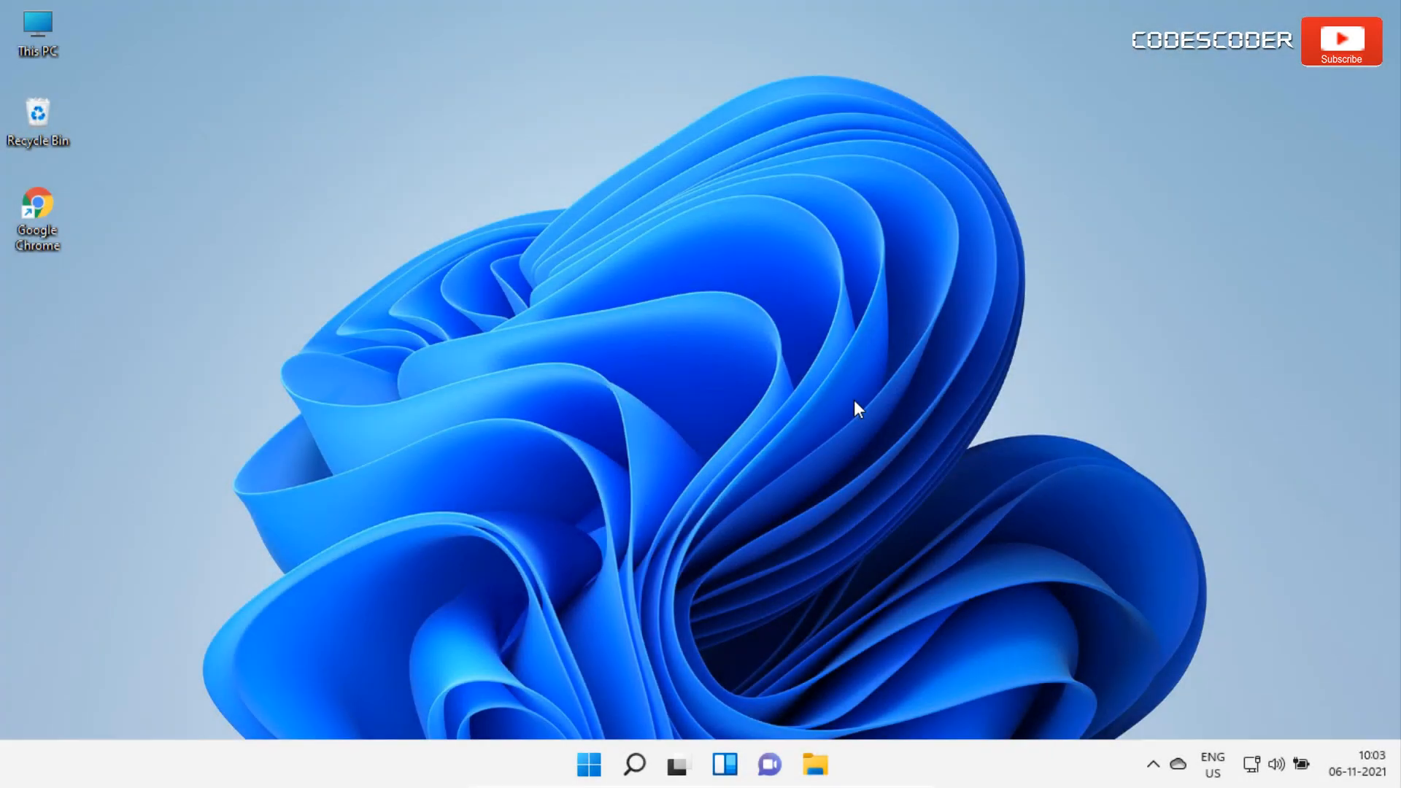
mouse_move(634, 765)
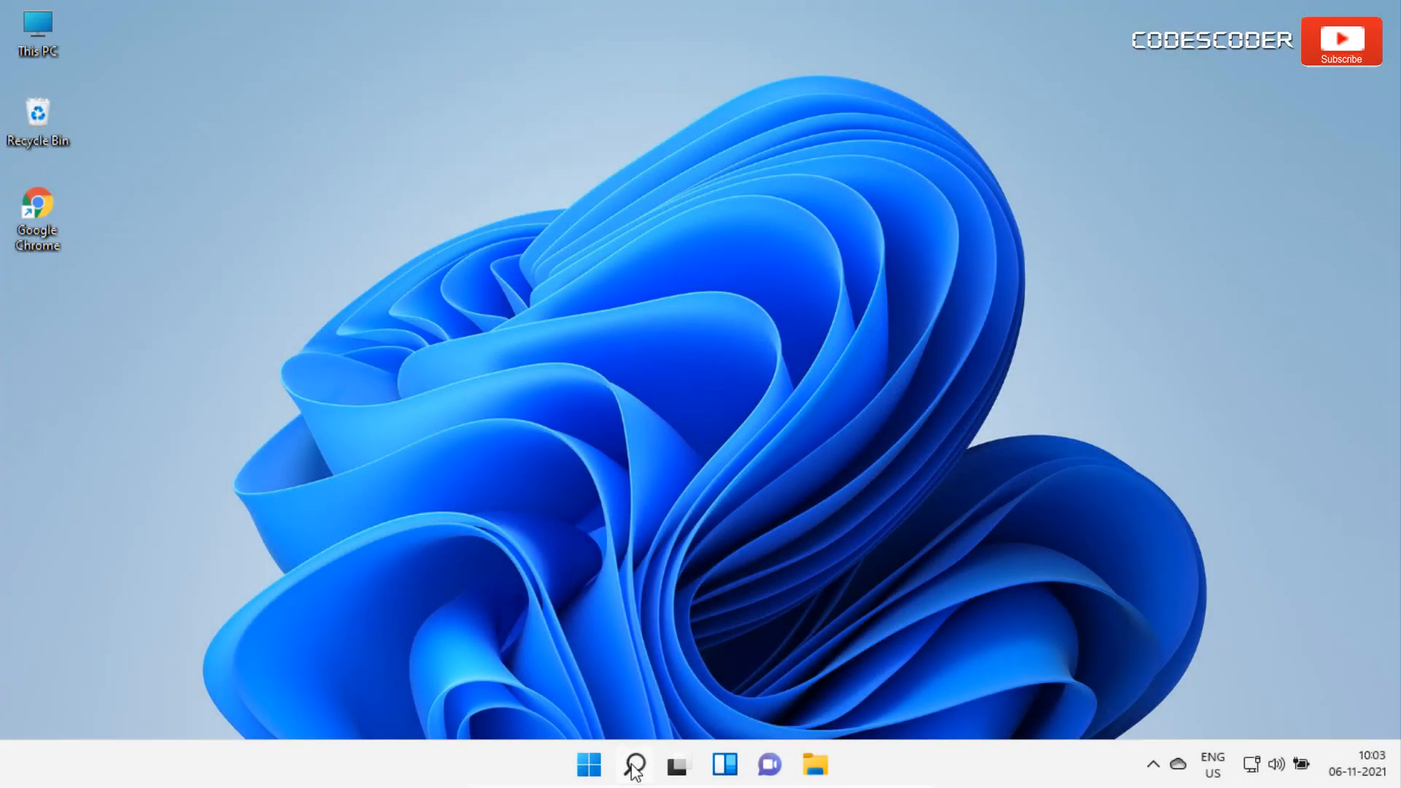
Open Snipping Tool from a 'snipping tool' search and start a new snip
click(634, 764)
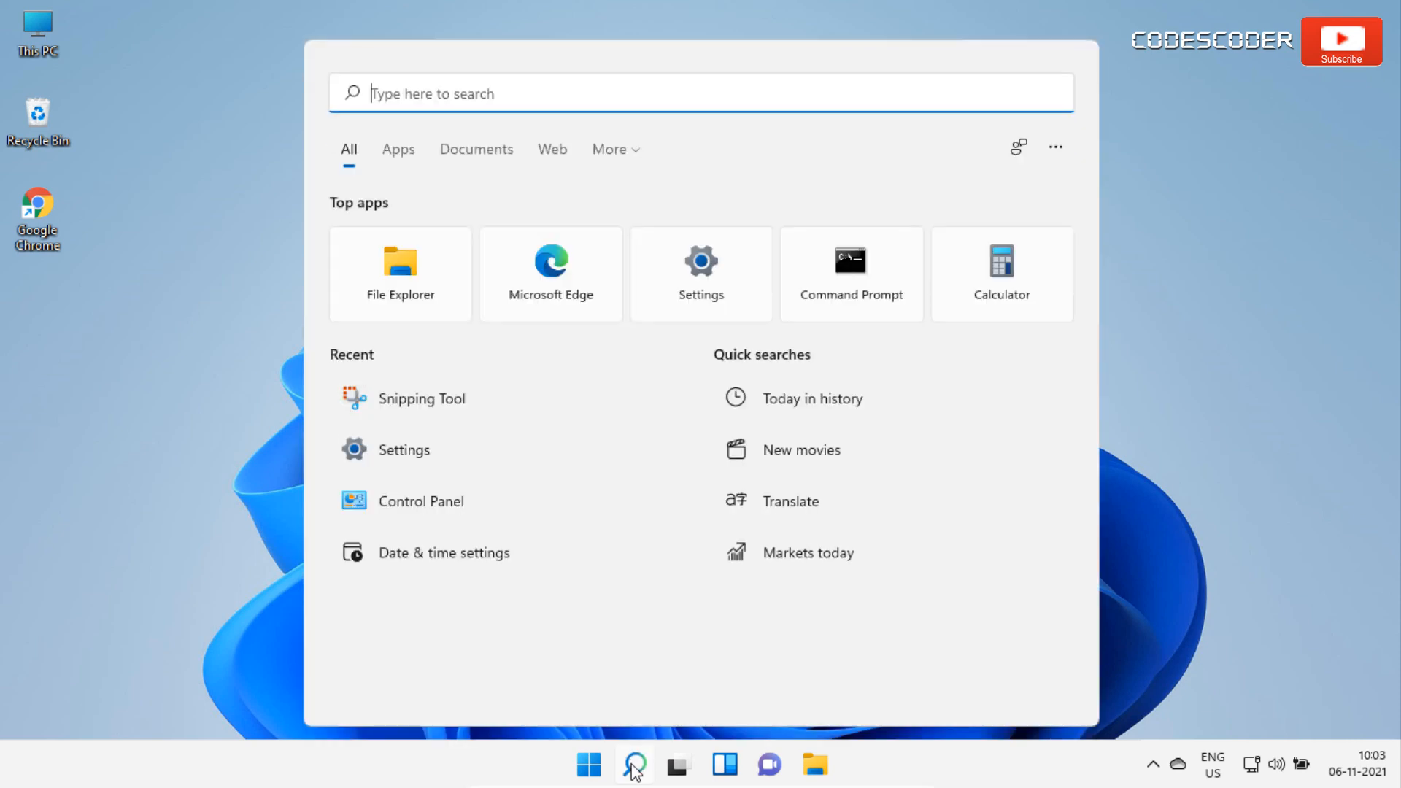
text(snipping tool)
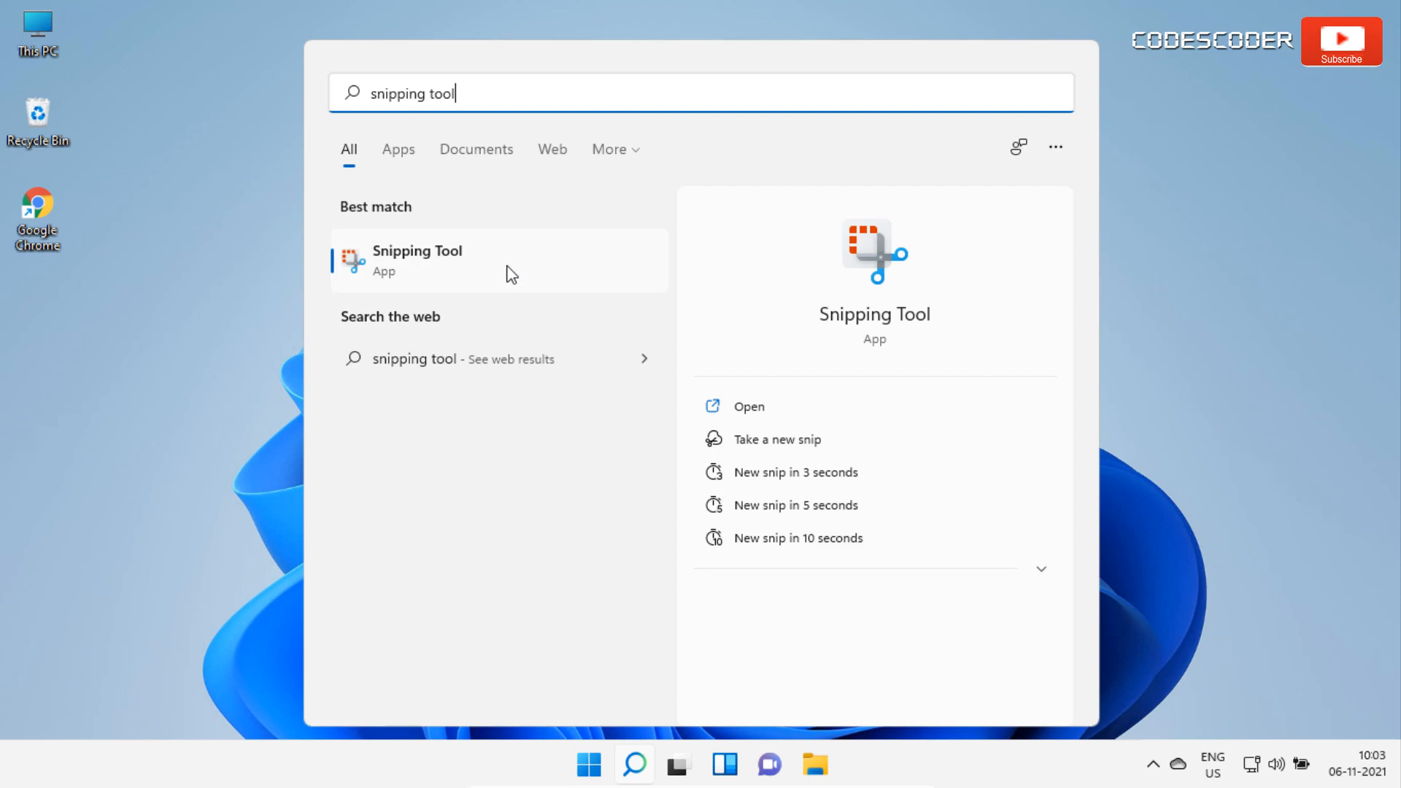
click(749, 405)
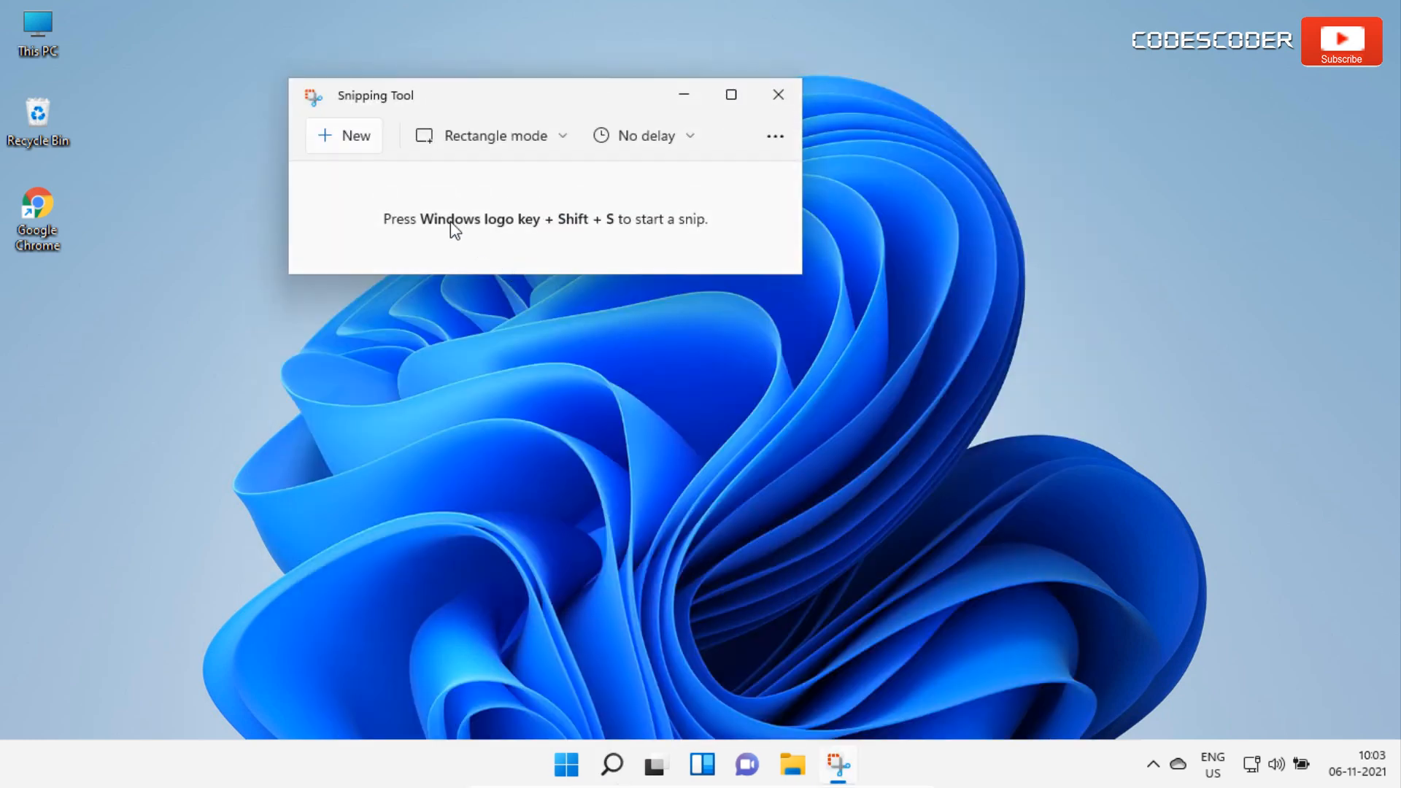
click(343, 135)
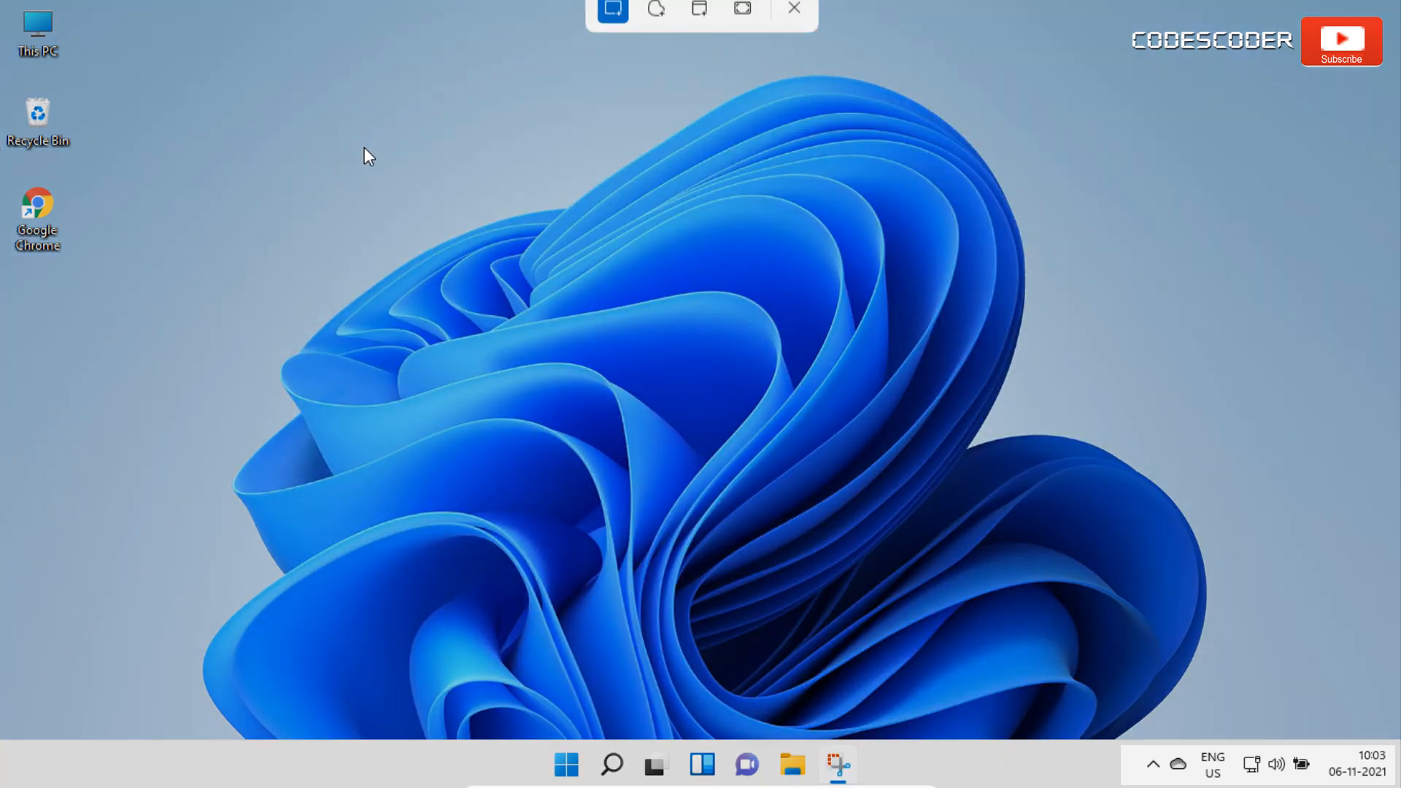